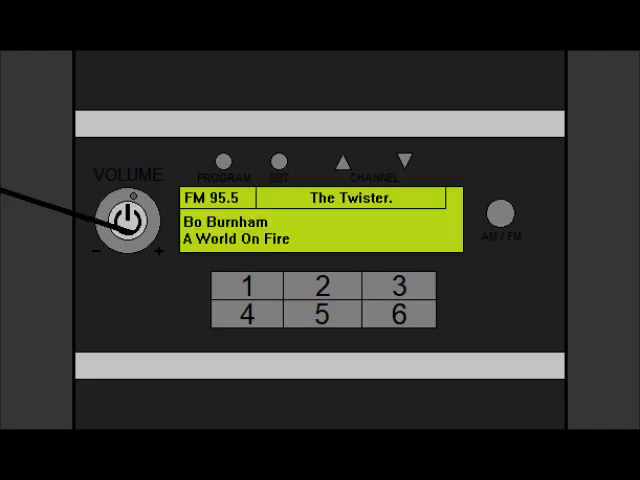
left_click(404, 158)
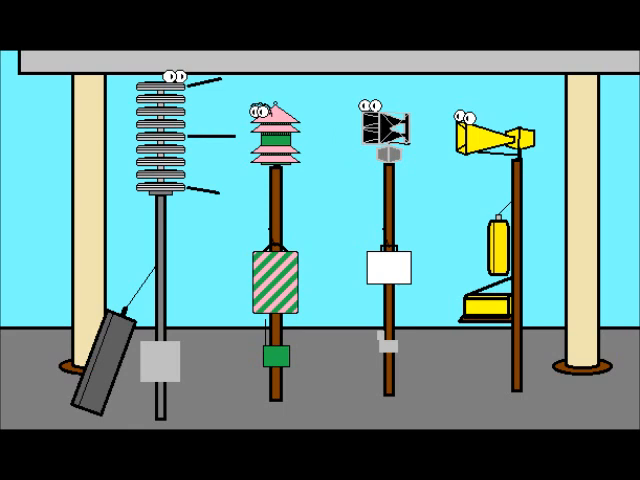
scroll("right", 3)
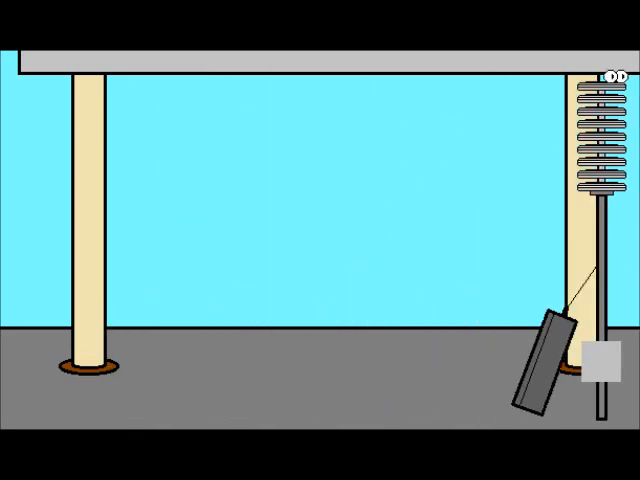